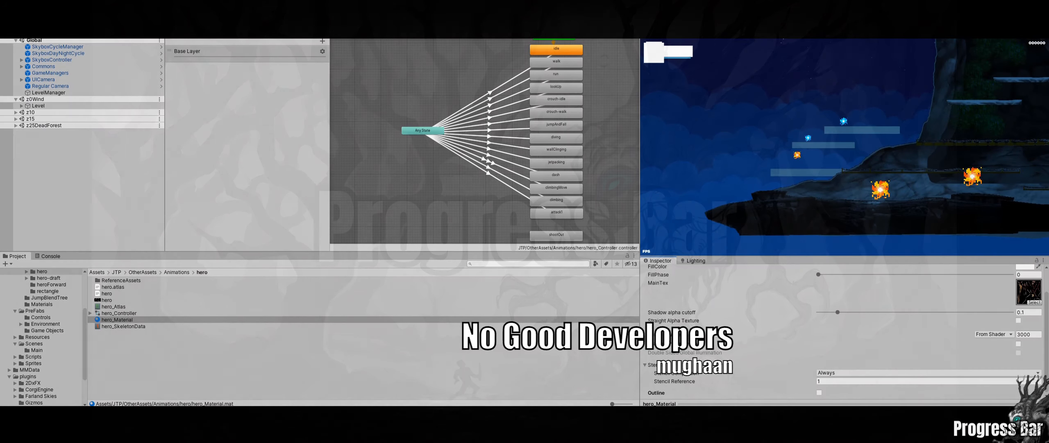
- Inspect hero_SkeletonData and hero_Atlas, then expand the hero texture and select sprite B-1
left_click(123, 325)
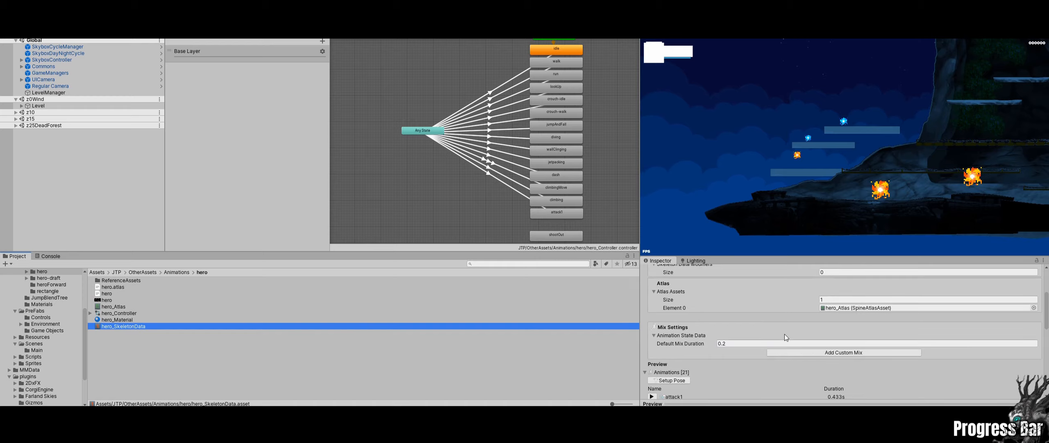
mouse_move(722, 359)
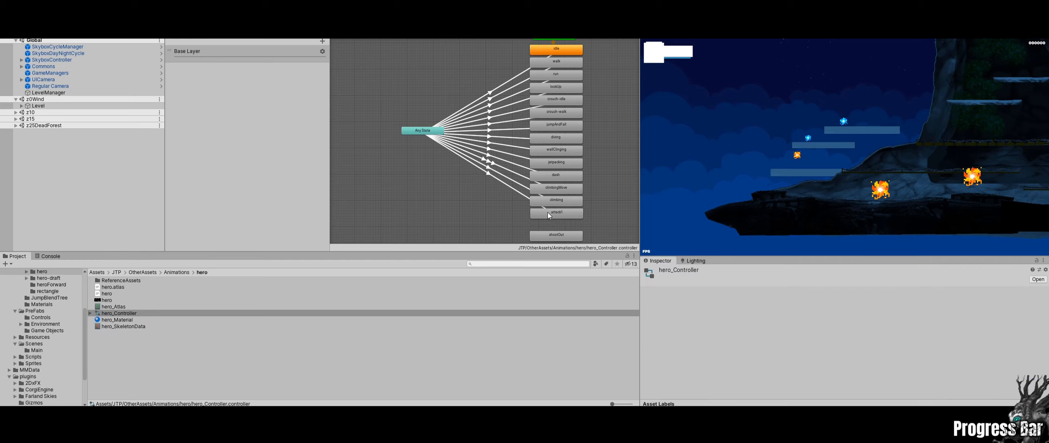
left_click(114, 306)
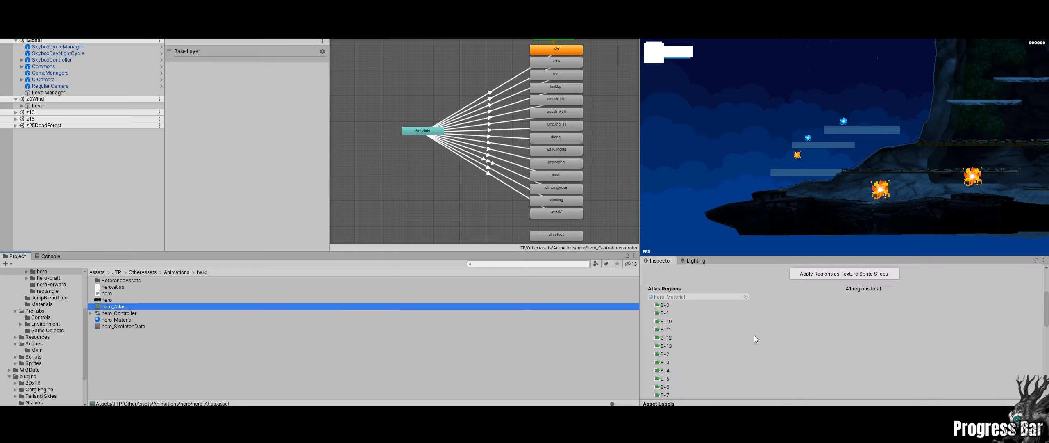
left_click(113, 307)
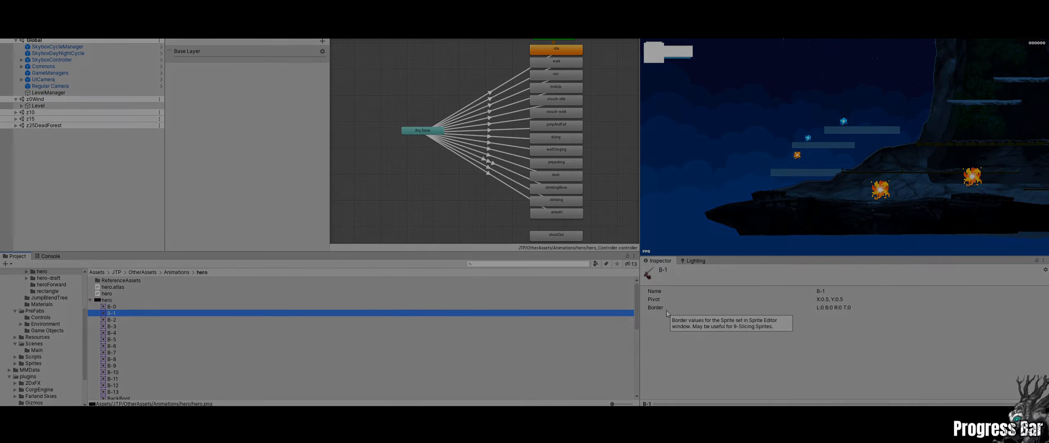
left_click(118, 384)
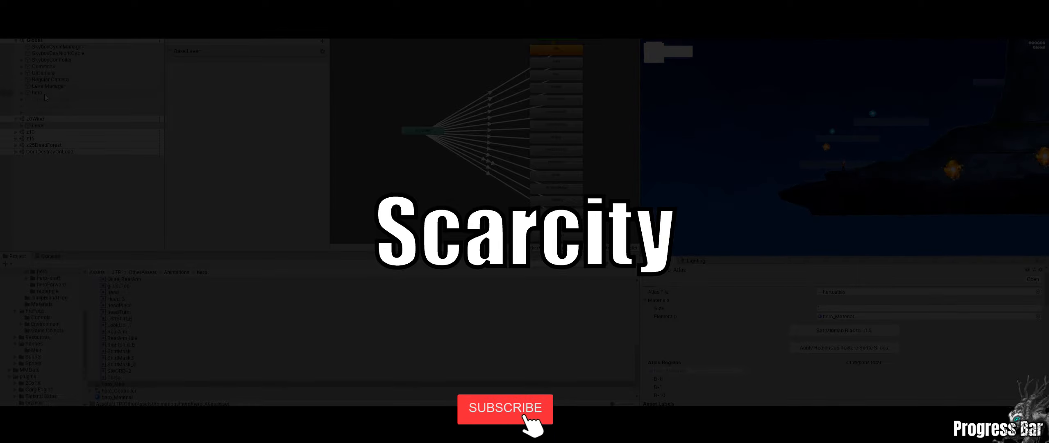
- Select the hero rig in the Scene view to reveal its bone and slot hierarchy
left_click(505, 408)
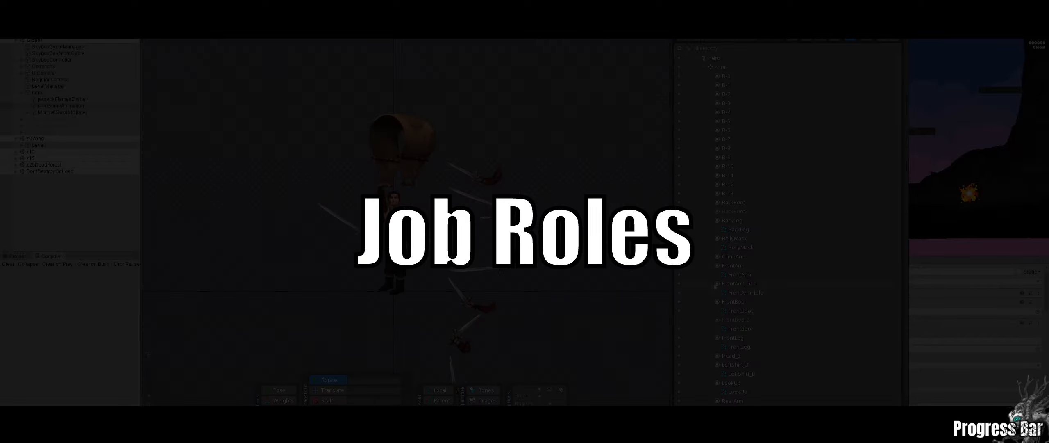
scroll("down", 3)
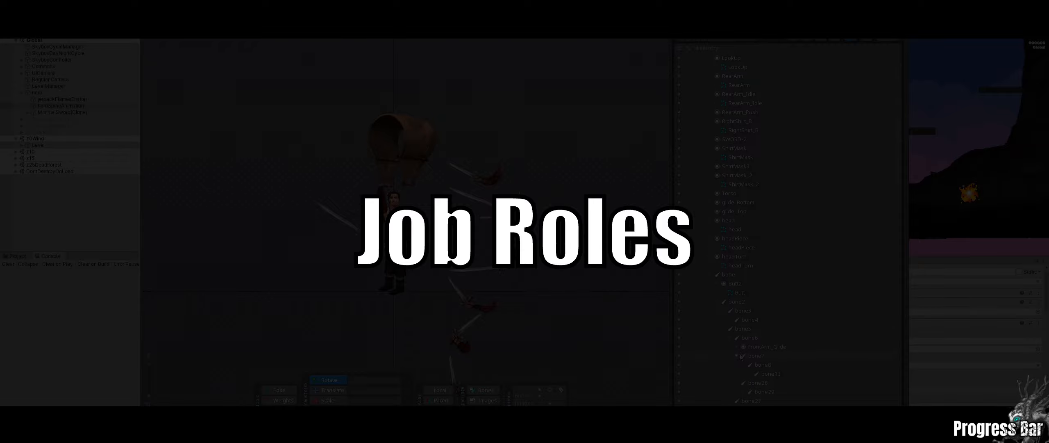
scroll("down", 3)
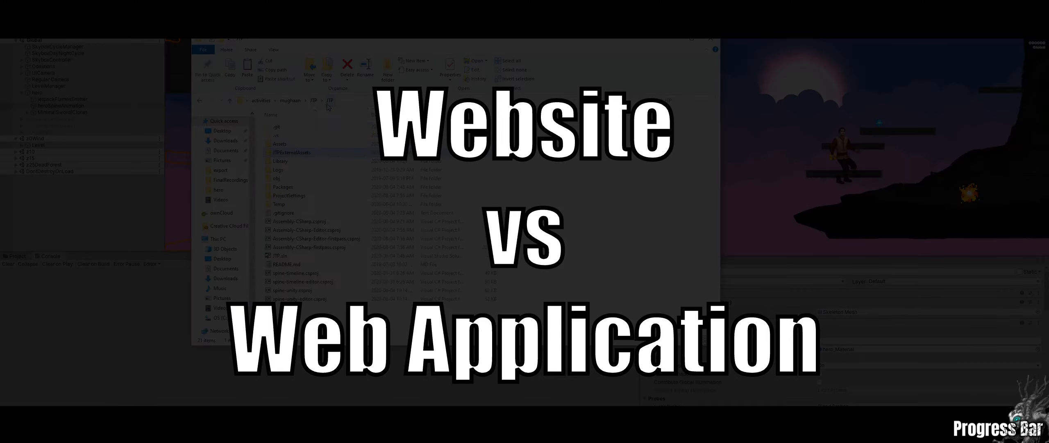
- Enter the Hero animation folder and select Hero Material for the Inspector
double_click(279, 144)
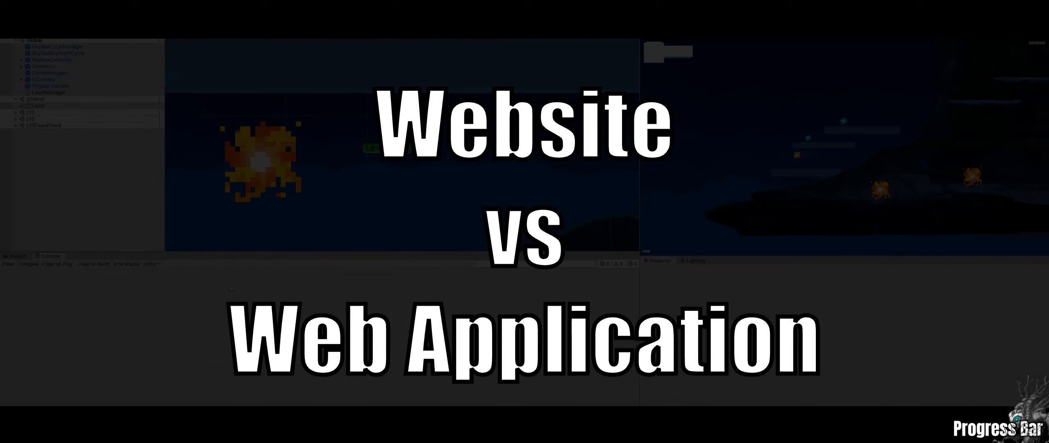
left_click(121, 324)
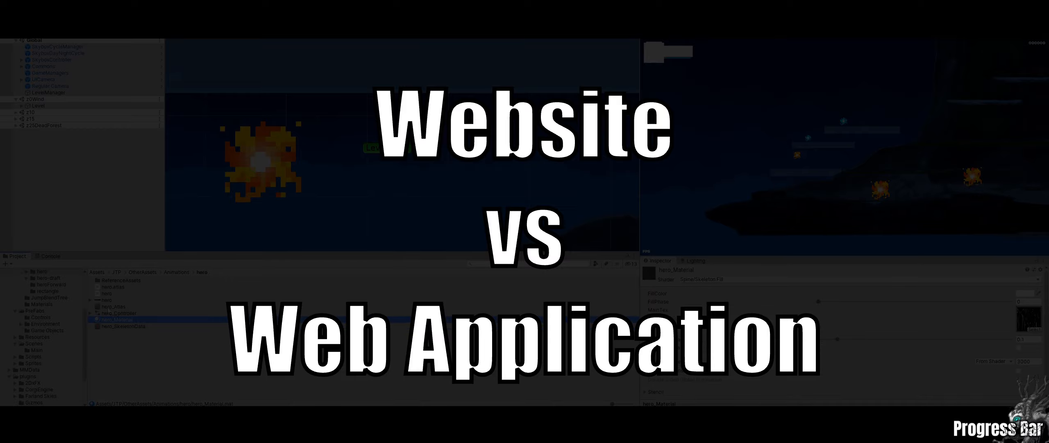
- Select the hero atlas asset beside the Hero animator controller's state graph
left_click(114, 307)
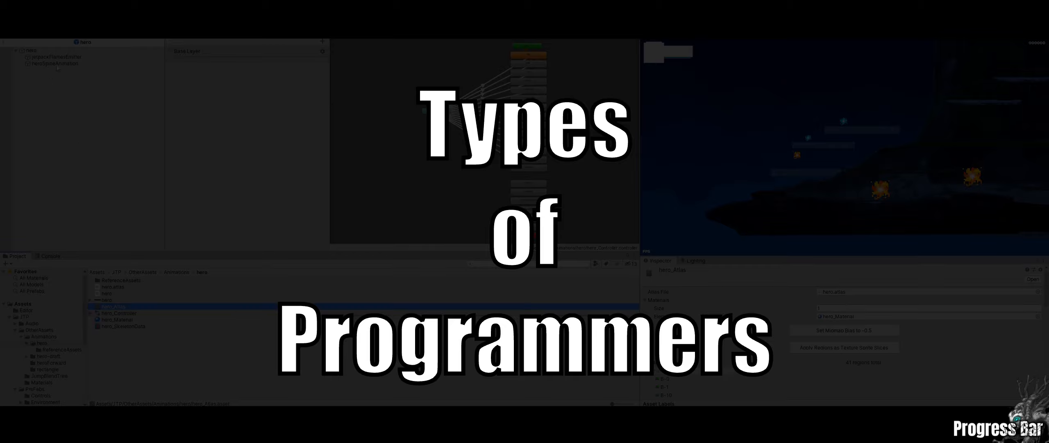
- Return to the Main scene from Assets > Scenes with a terminal window over the editor
left_click(118, 312)
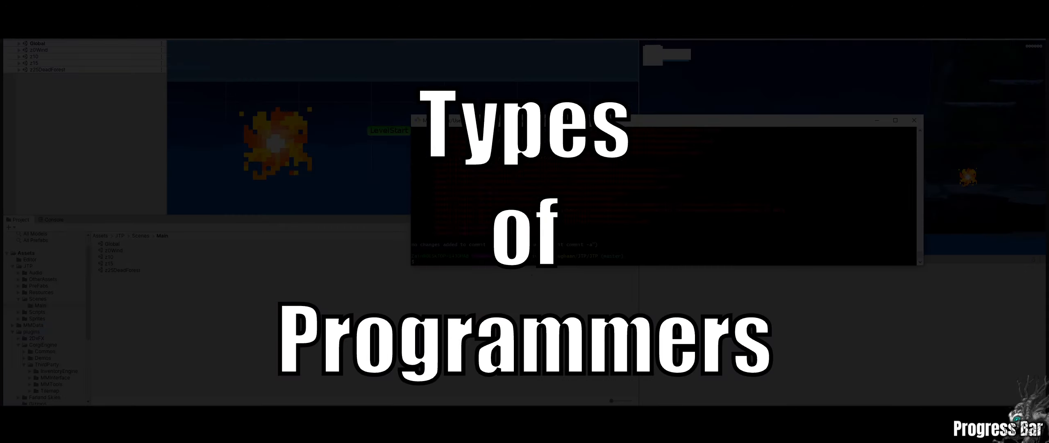
- Start a 'git add Asse' command in the terminal for the hero asset files
type("git add Asse")
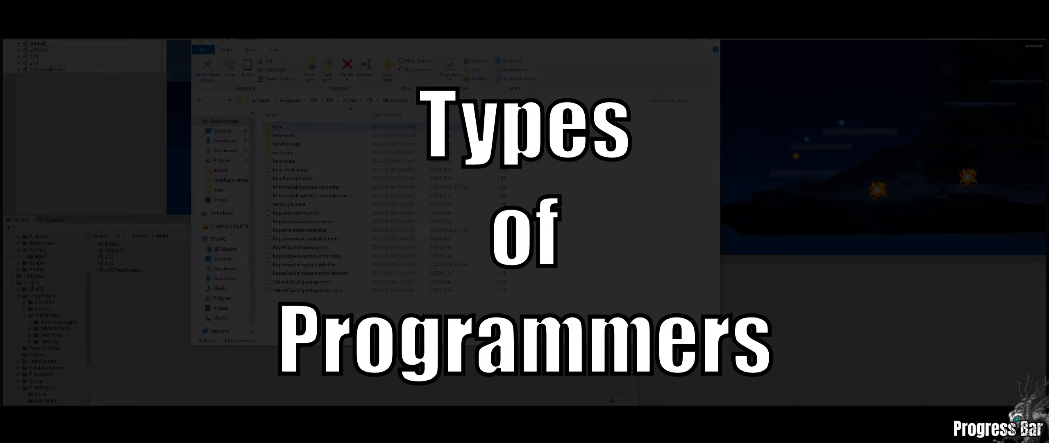
- Go up to the parent folder and open the hero sprite sheet from Explorer
right_click(282, 135)
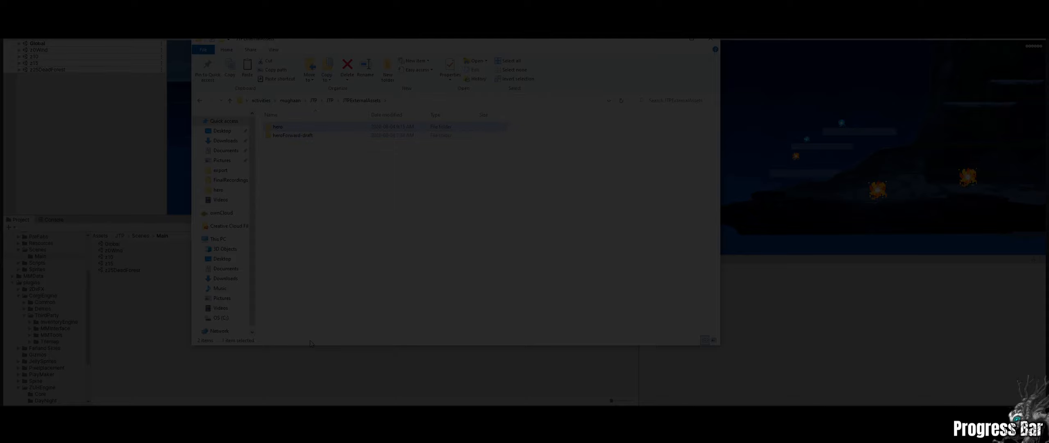
double_click(293, 135)
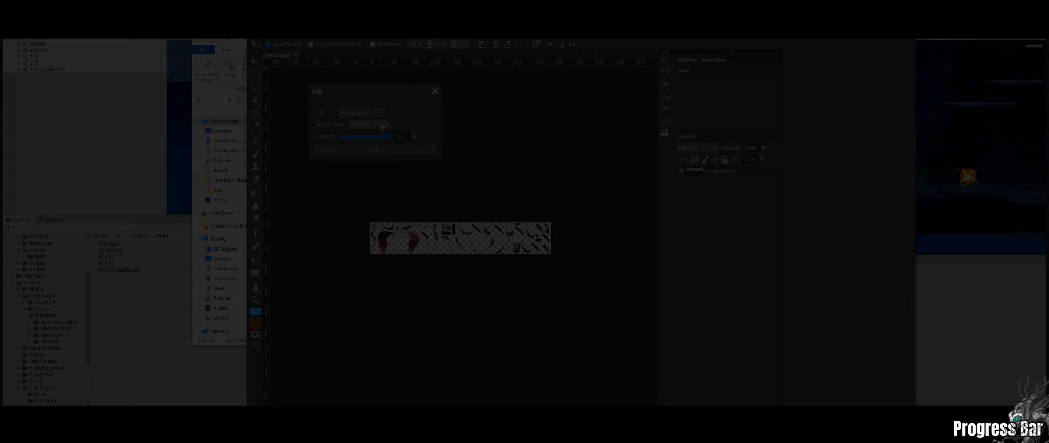
- Confirm the Edit > Fill options to fill the hero sprite strip
left_click(375, 150)
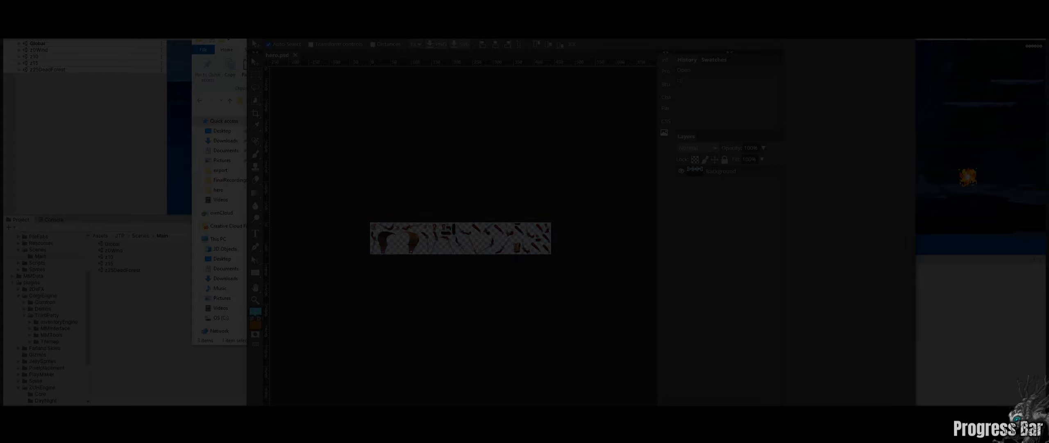